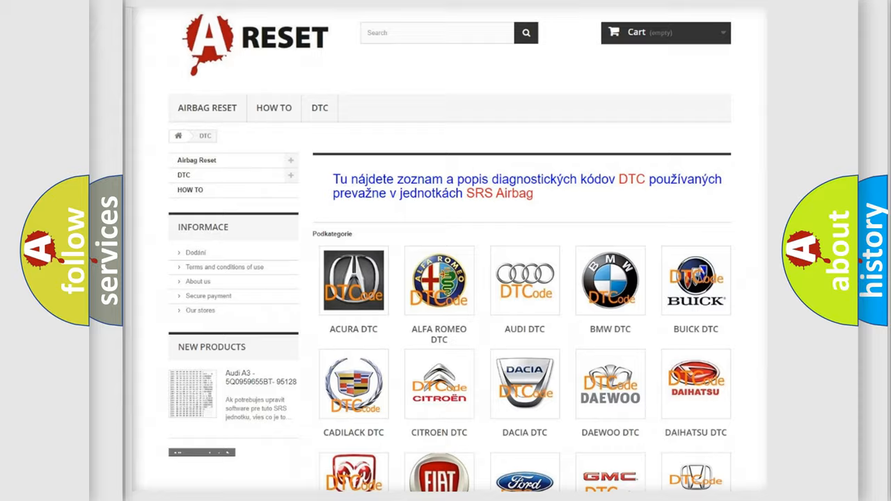
# Scroll the DTC brand grid, open the Toyota DTC tile, and browse its code subcategories.
pyautogui.scroll(-3)
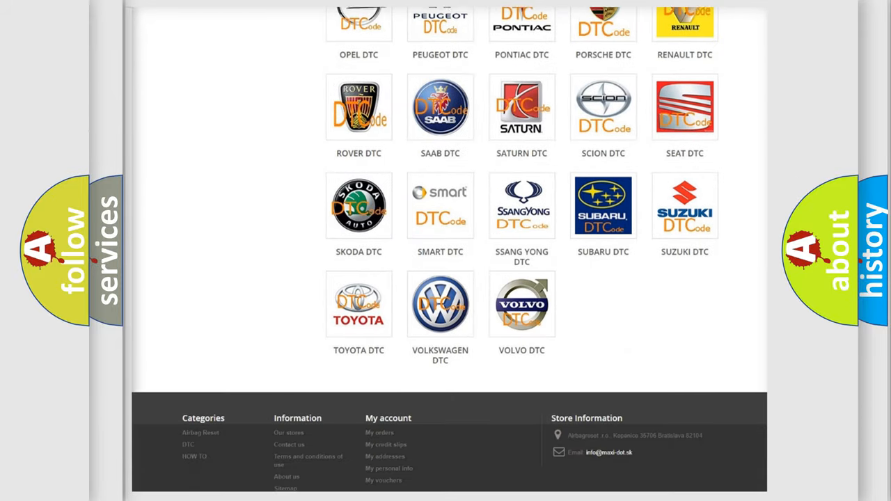
pyautogui.scroll(-3)
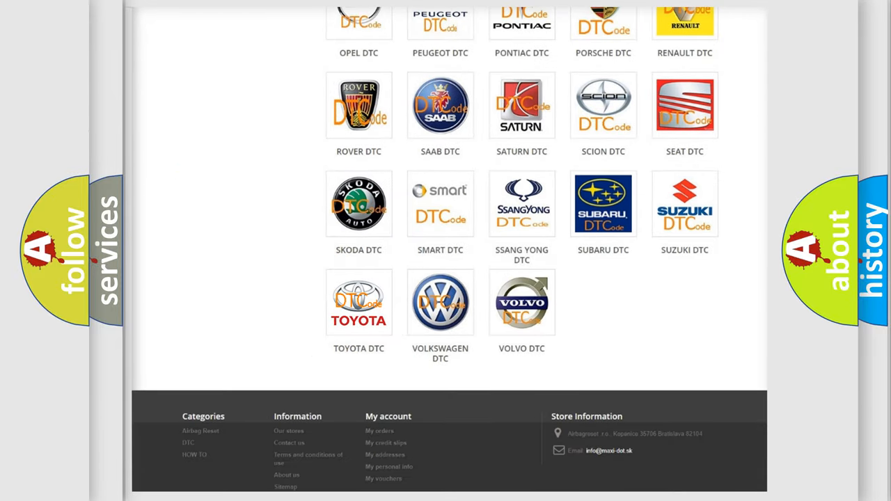
pyautogui.click(358, 302)
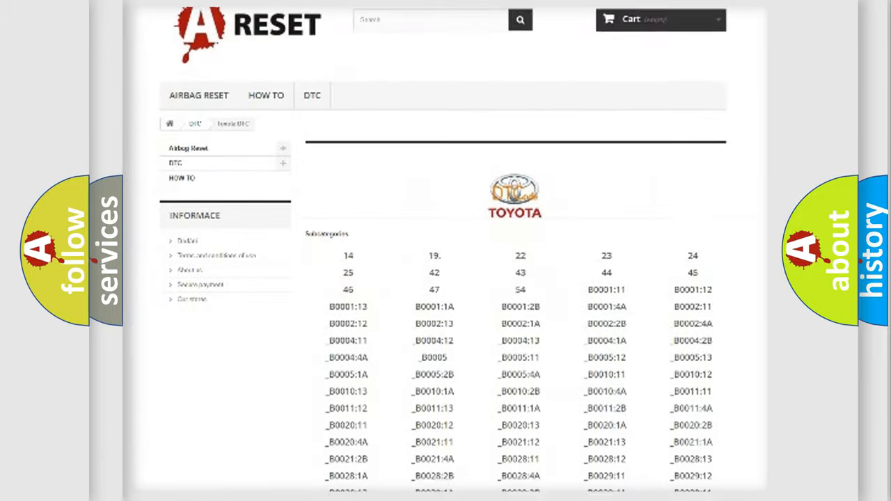
pyautogui.scroll(-3)
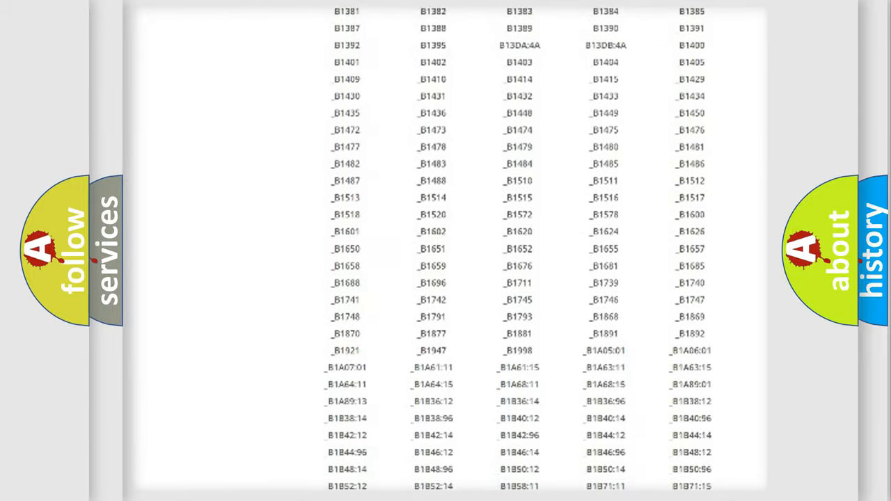